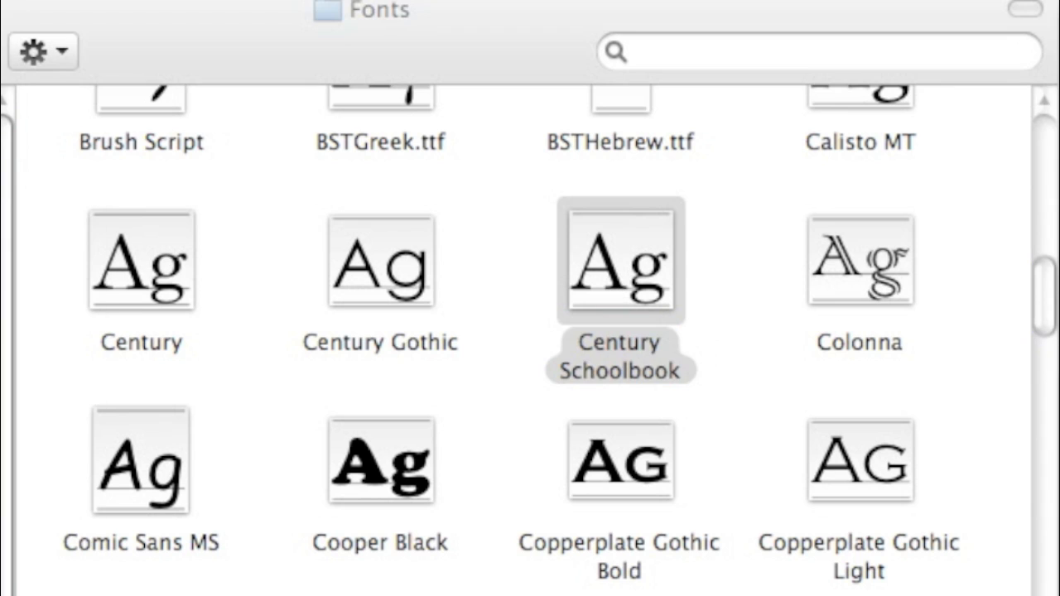
Open Cocktail's main window and scroll through its version and license details
click(619, 261)
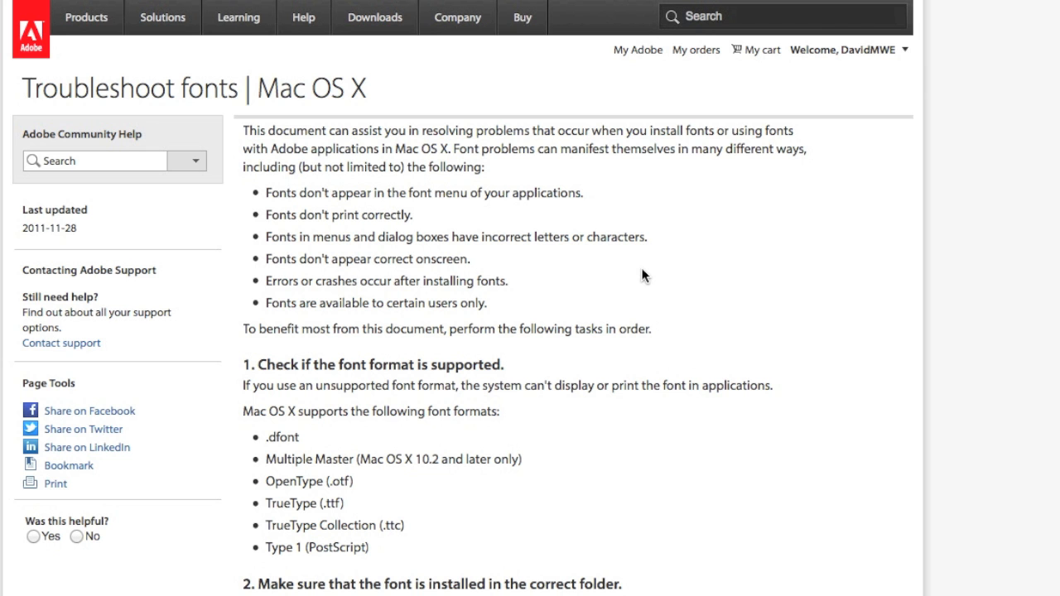
mouse_move(275, 93)
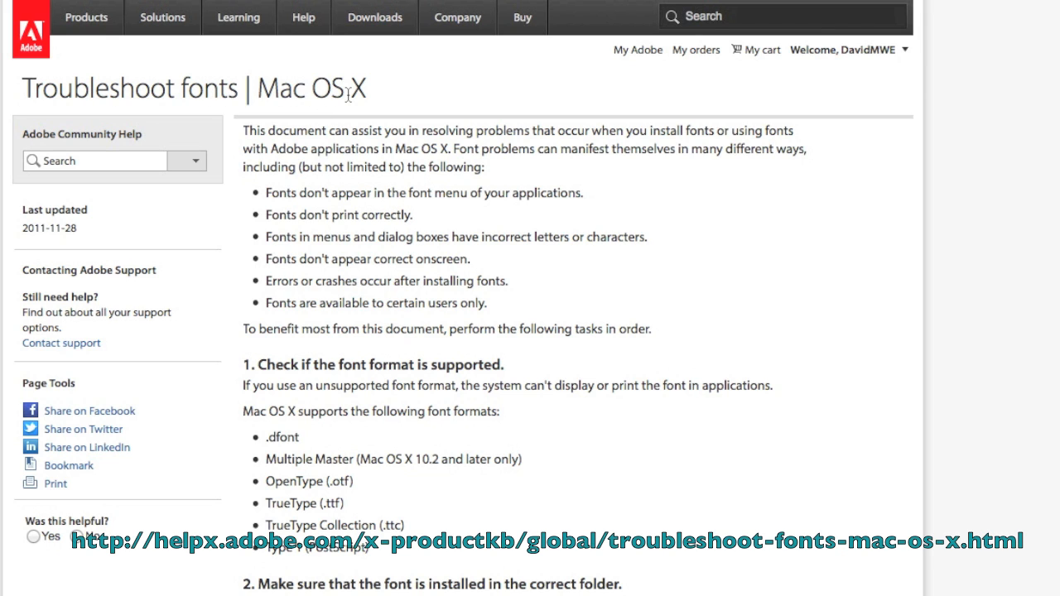
mouse_move(667, 207)
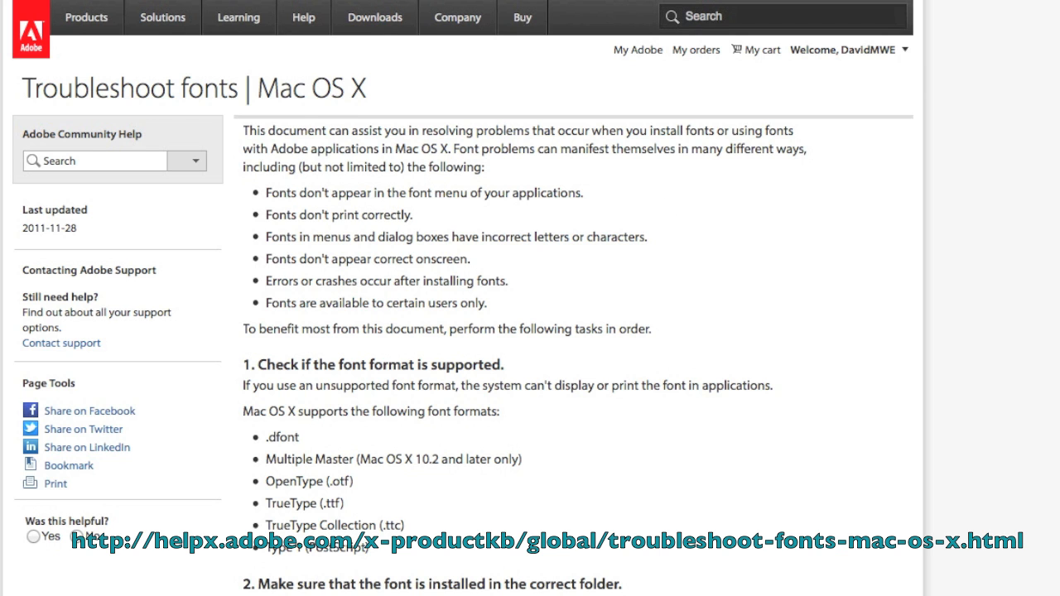
scroll(down, 3)
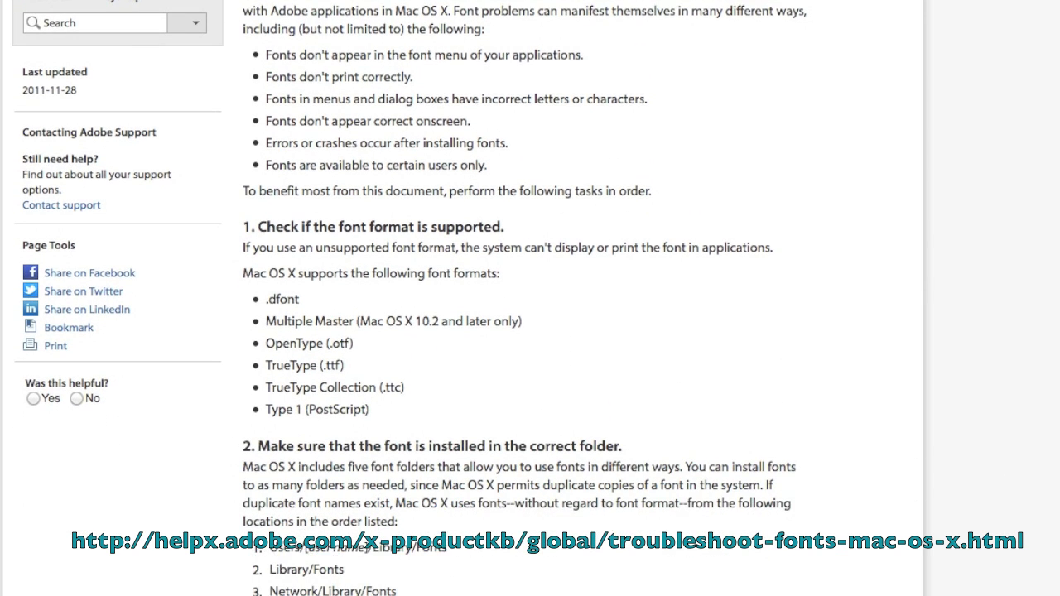
scroll(down, 3)
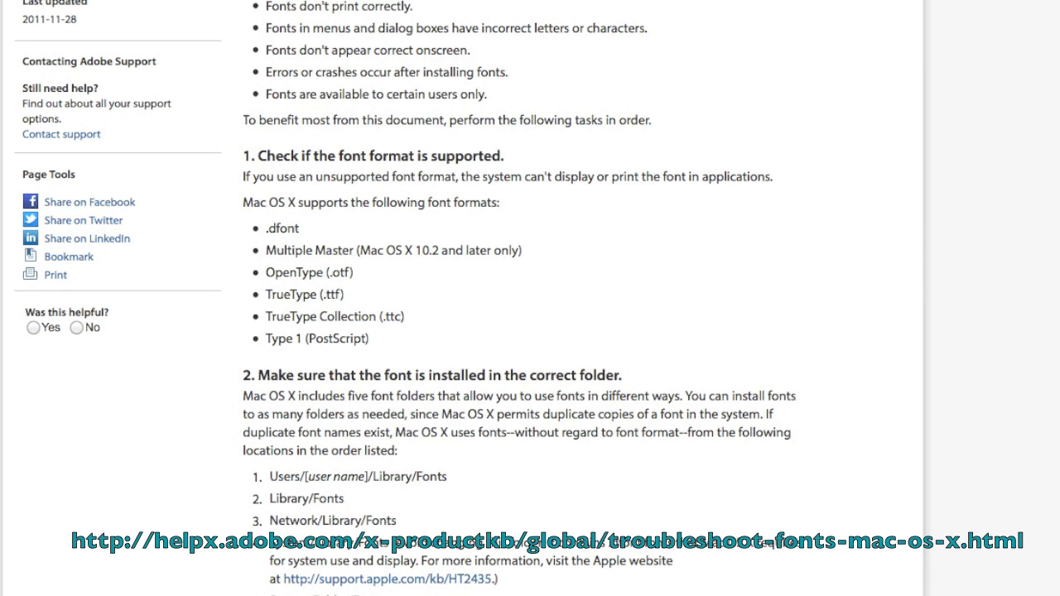
scroll(down, 3)
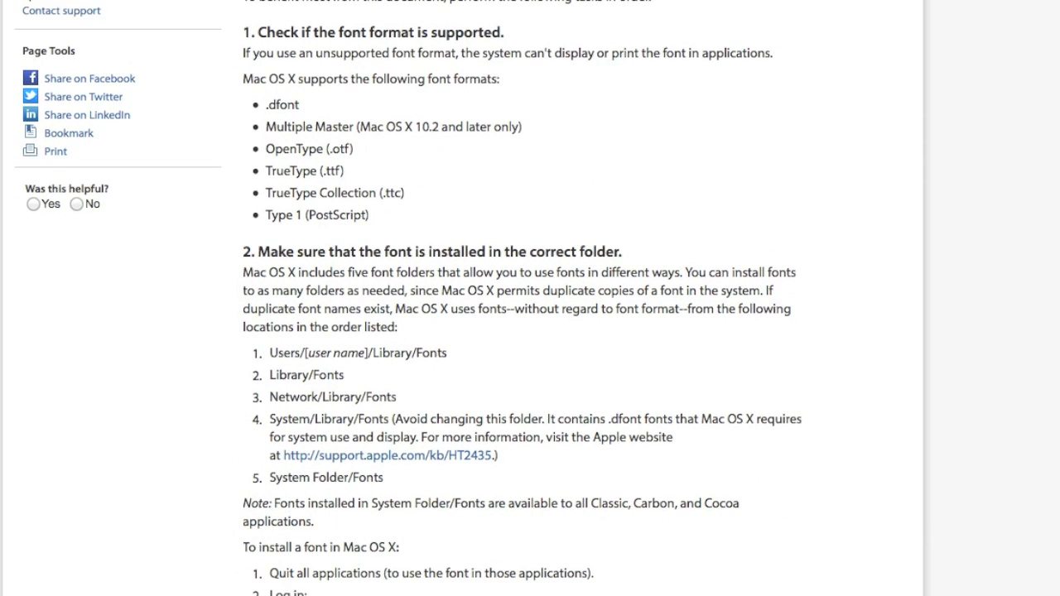
scroll(down, 3)
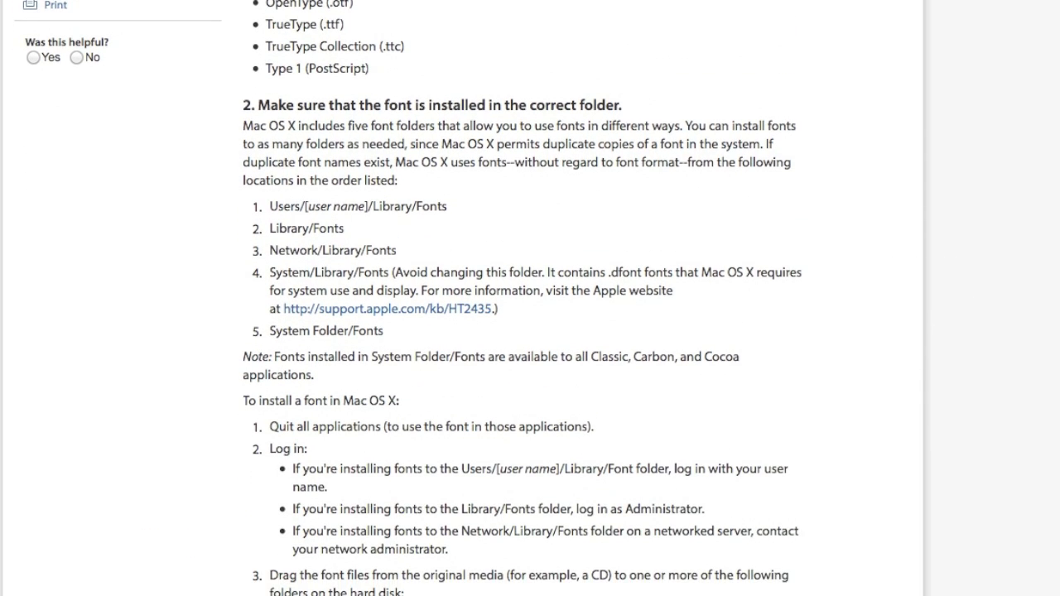
scroll(down, 3)
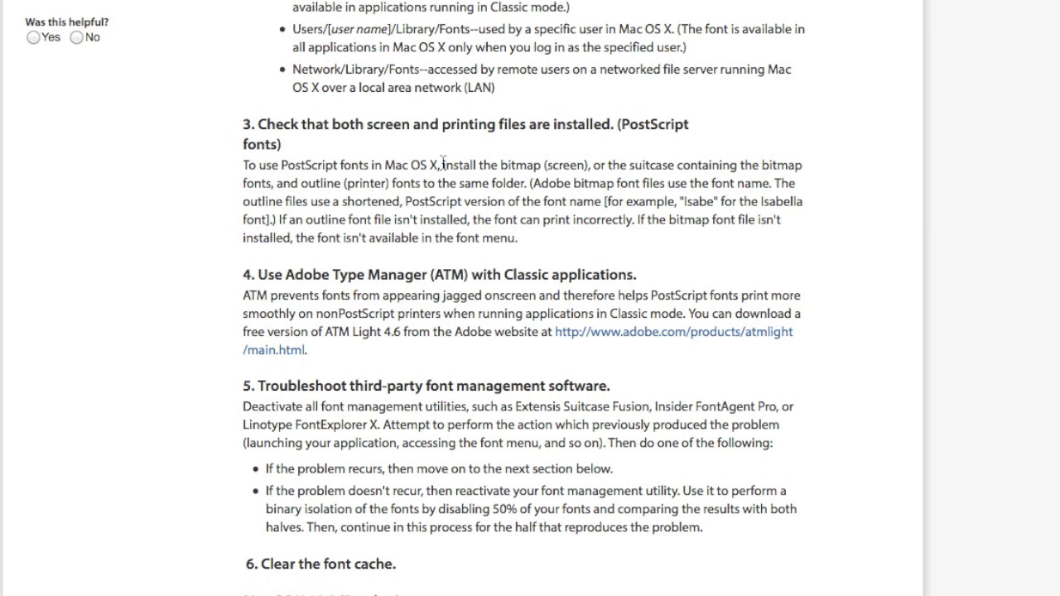
scroll(down, 3)
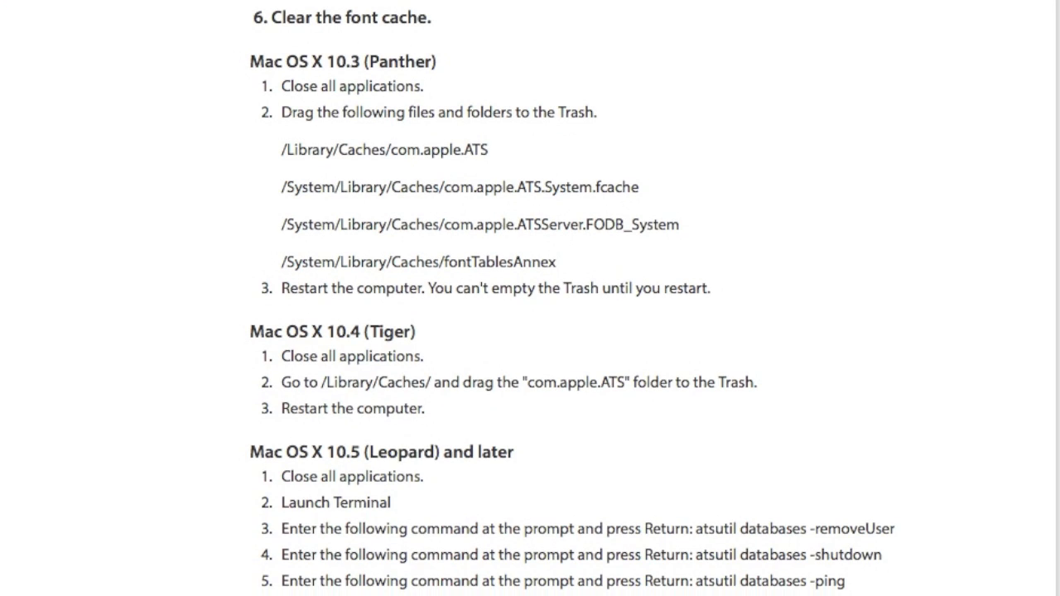
mouse_move(412, 58)
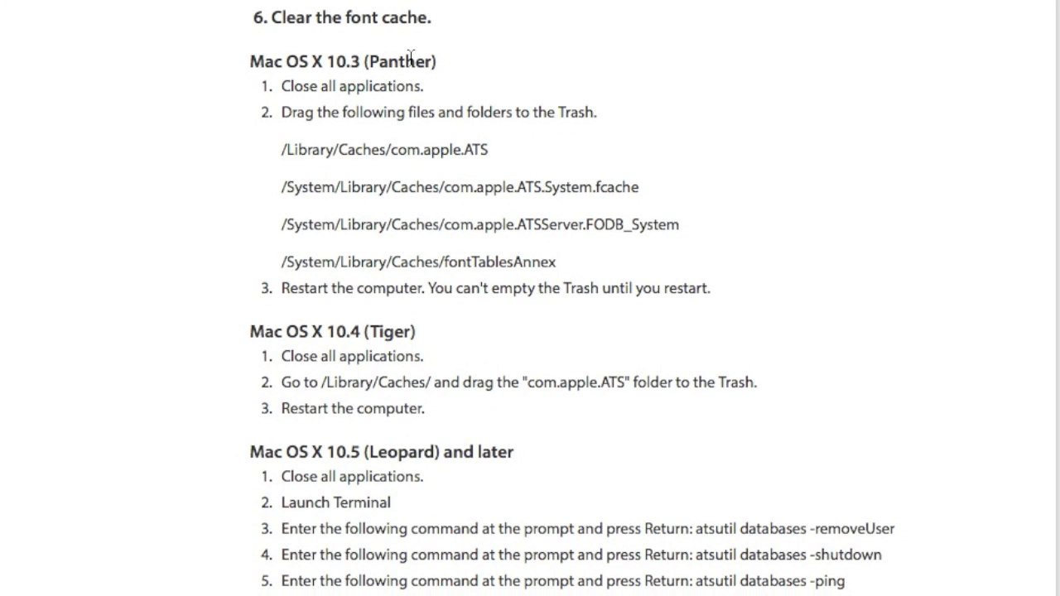
mouse_move(398, 255)
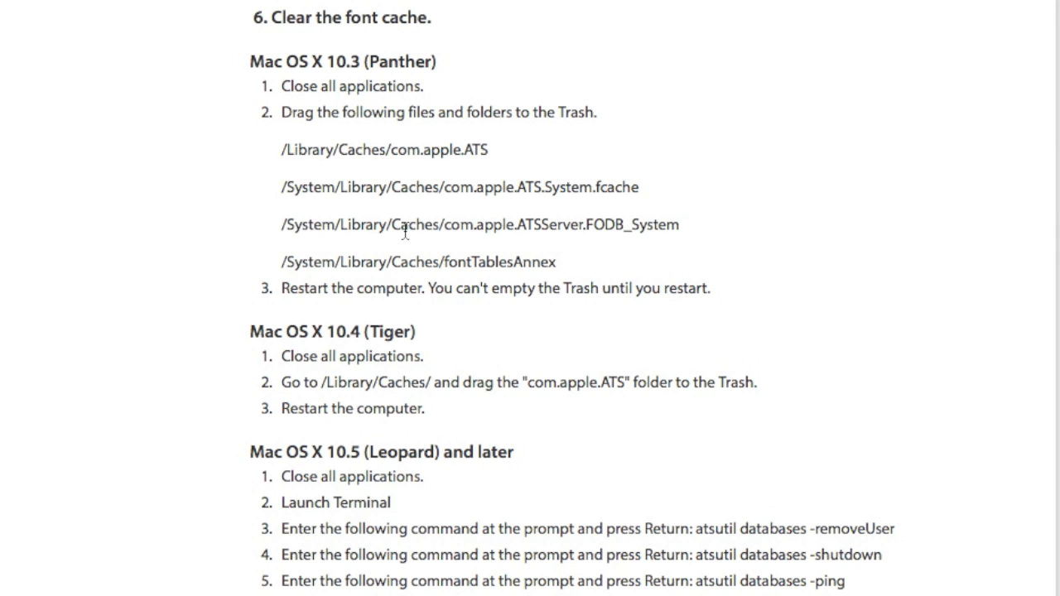
scroll(down, 3)
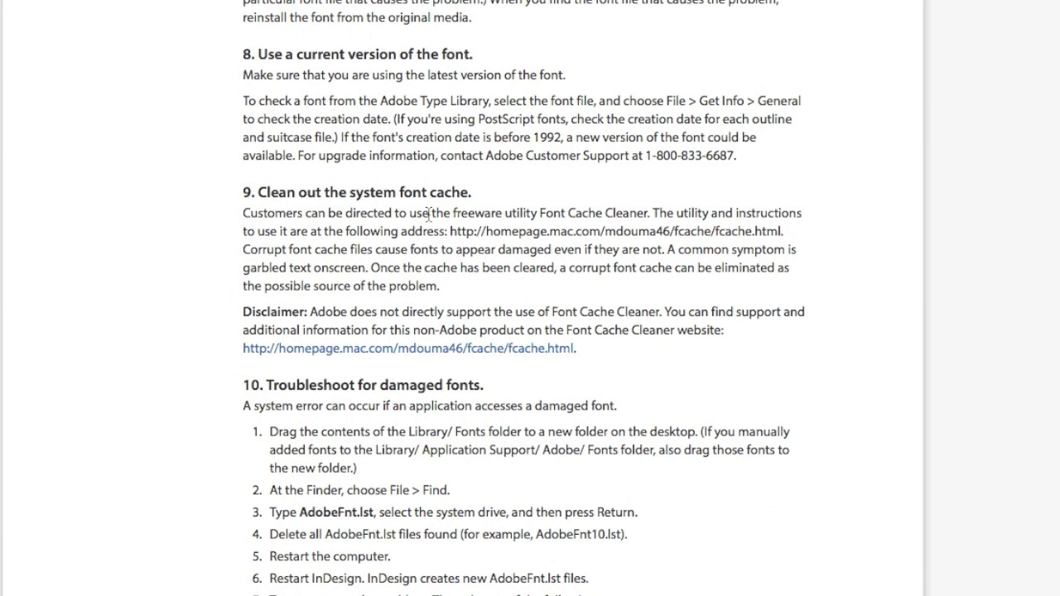
mouse_move(519, 358)
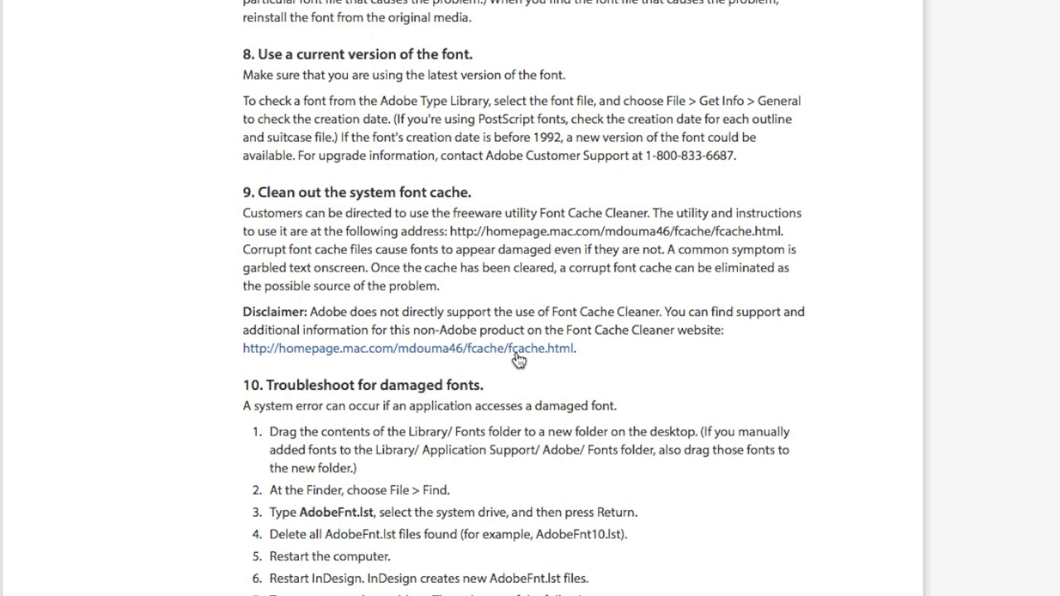
scroll(down, 3)
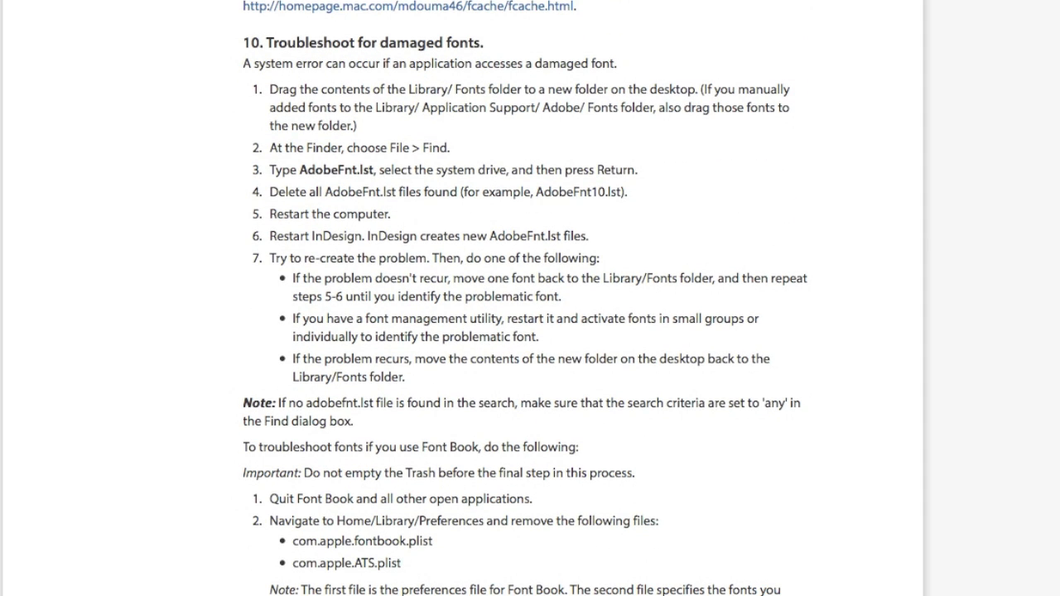
mouse_move(412, 210)
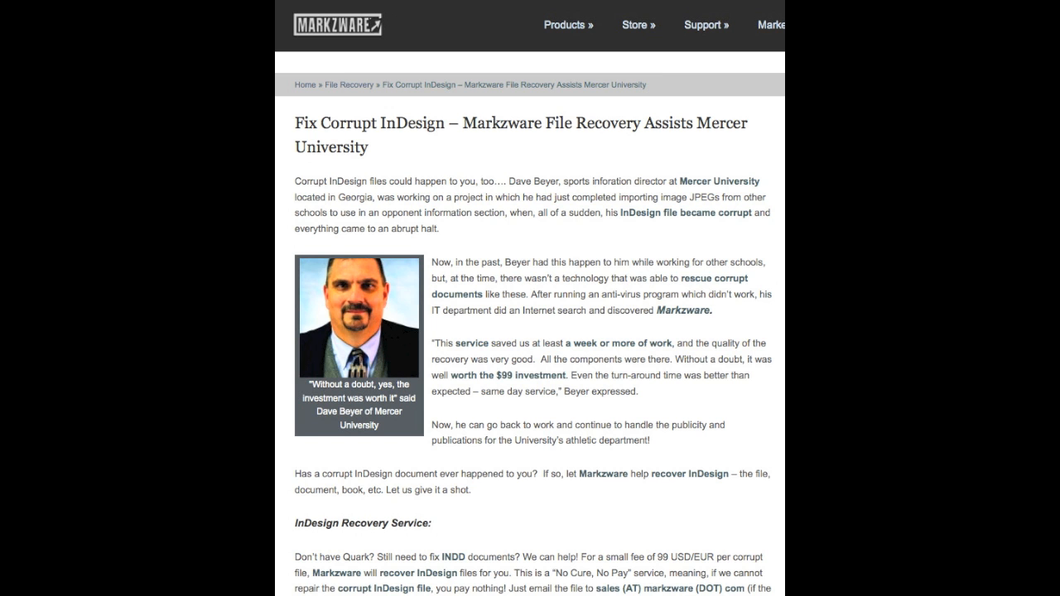
scroll(down, 3)
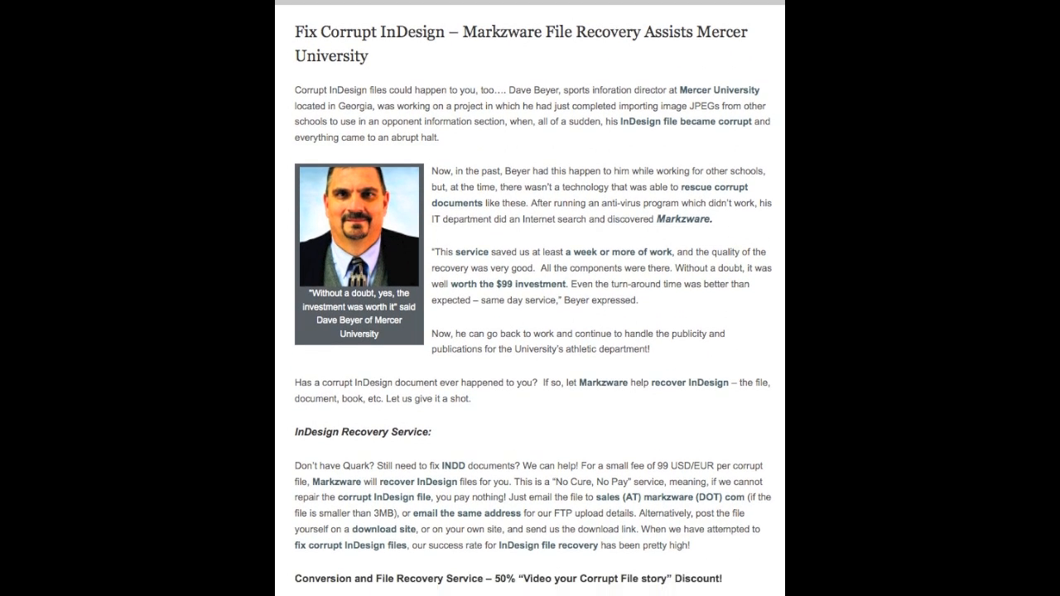
scroll(down, 3)
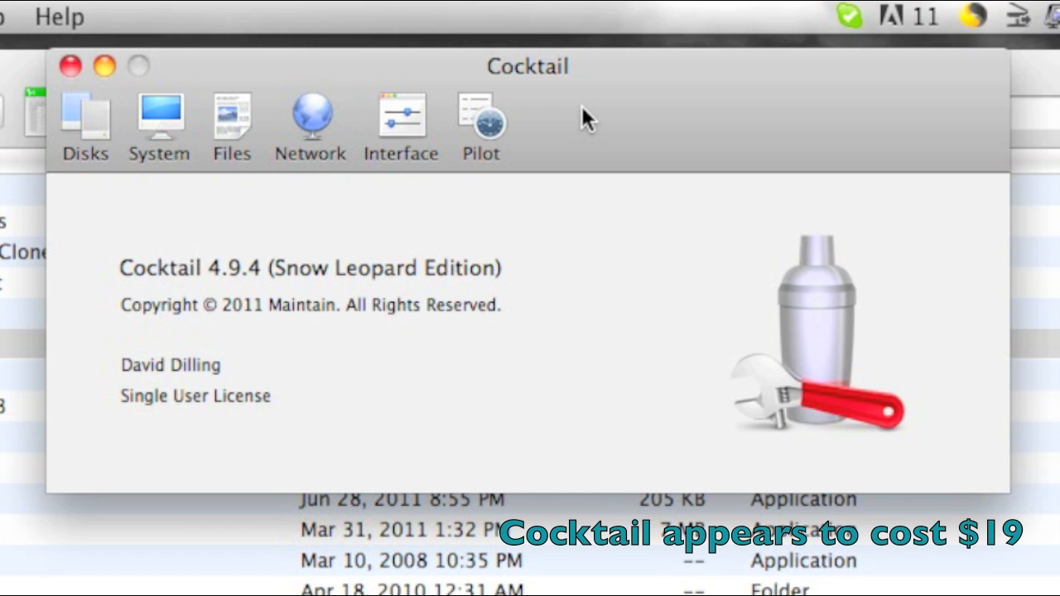
mouse_move(312, 257)
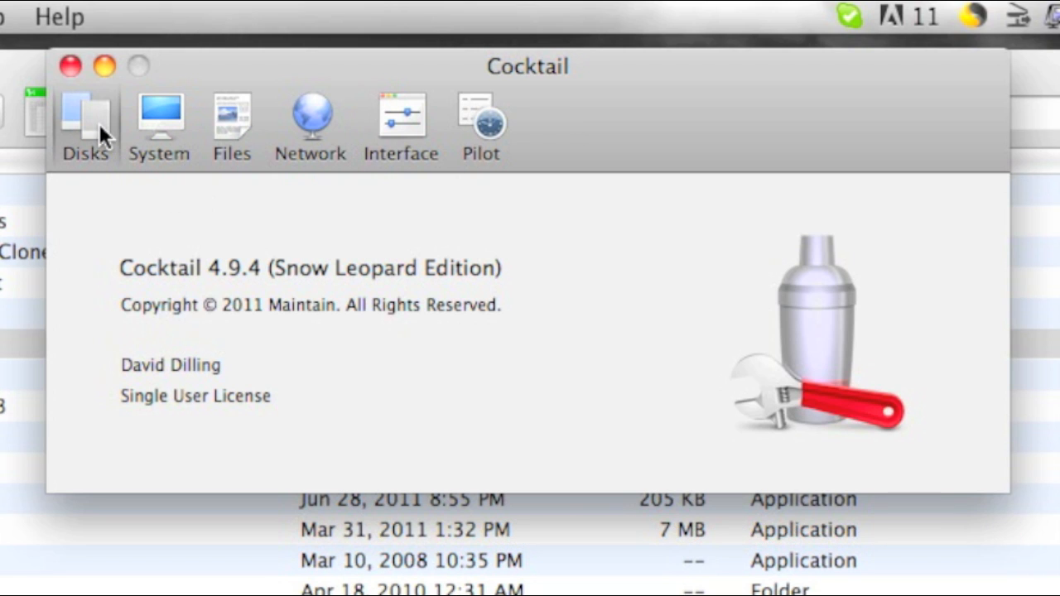
Show the disk Permissions repair options for Macintosh HD
click(85, 120)
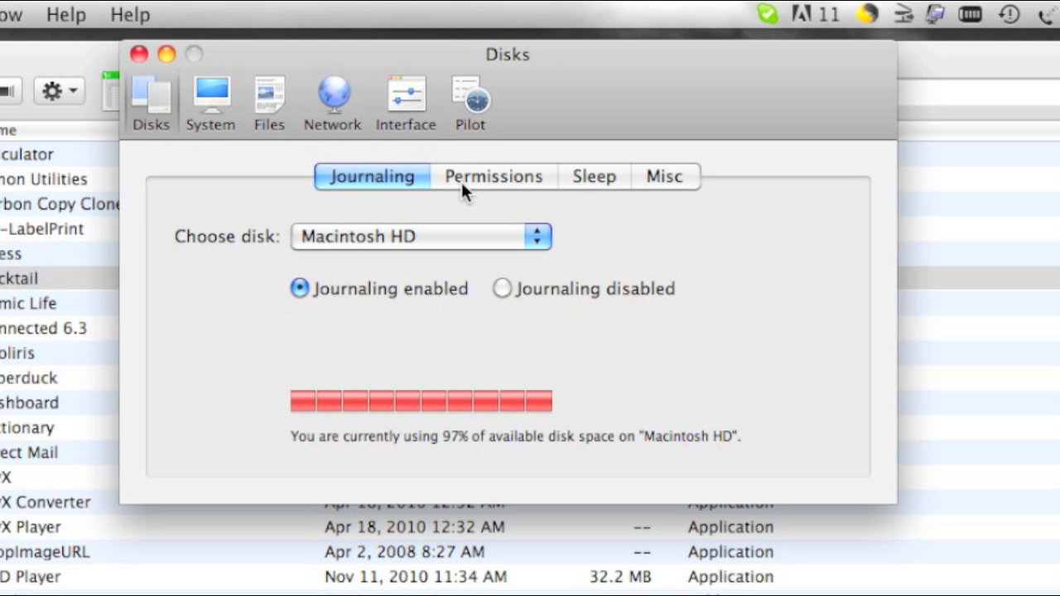
click(493, 176)
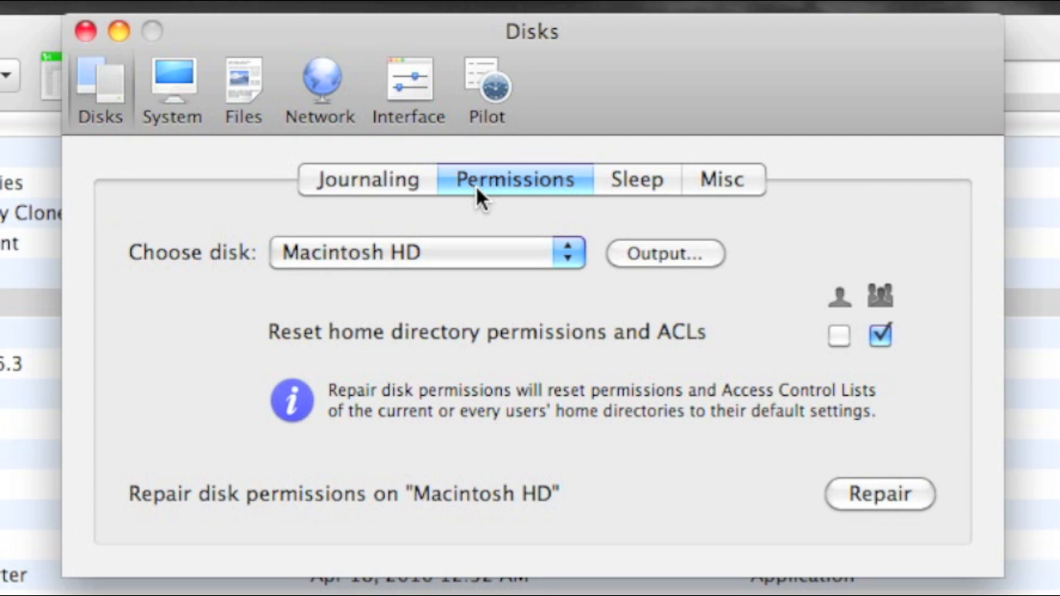
mouse_move(503, 205)
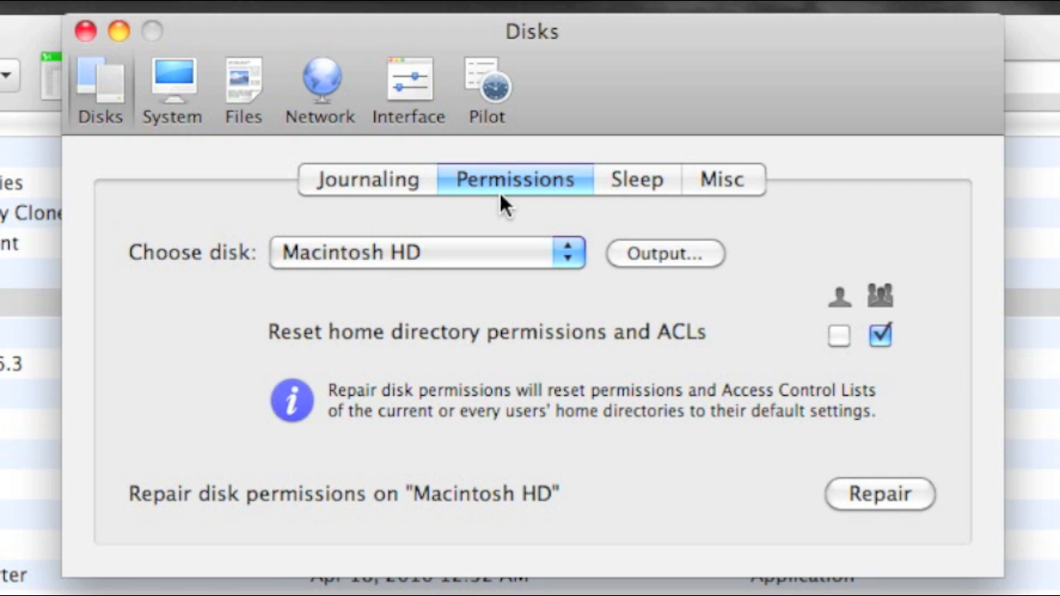
mouse_move(193, 90)
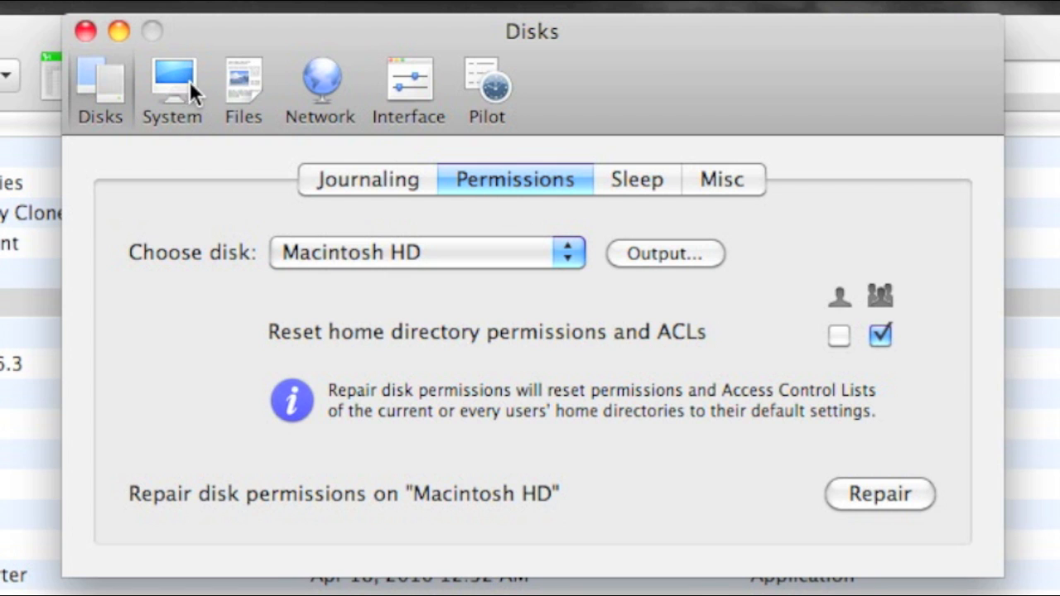
View the Spotlight indexing settings for Macintosh HD, then the Files > Caches section
click(171, 83)
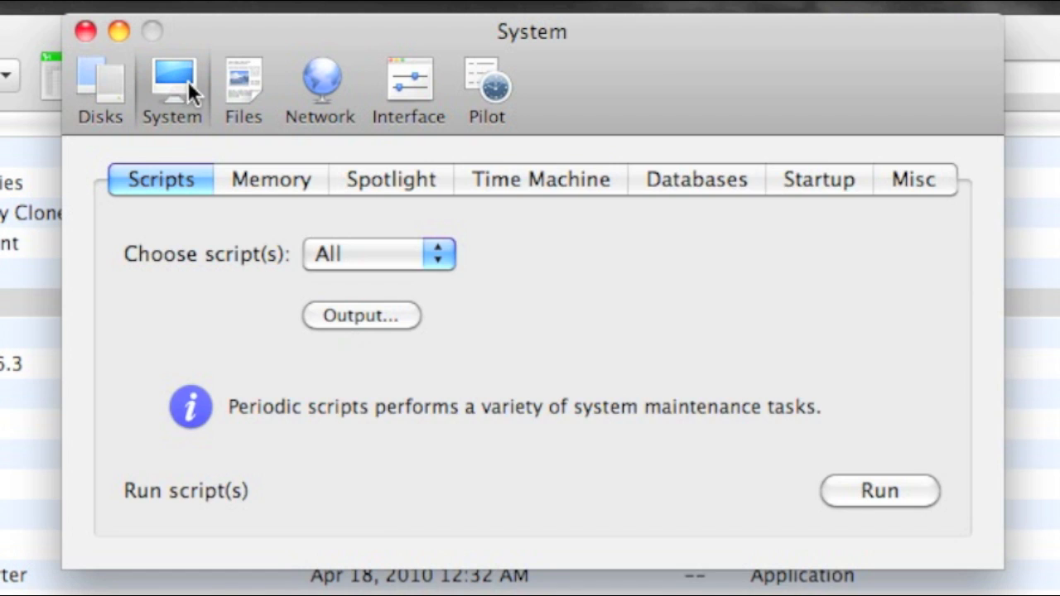
mouse_move(434, 186)
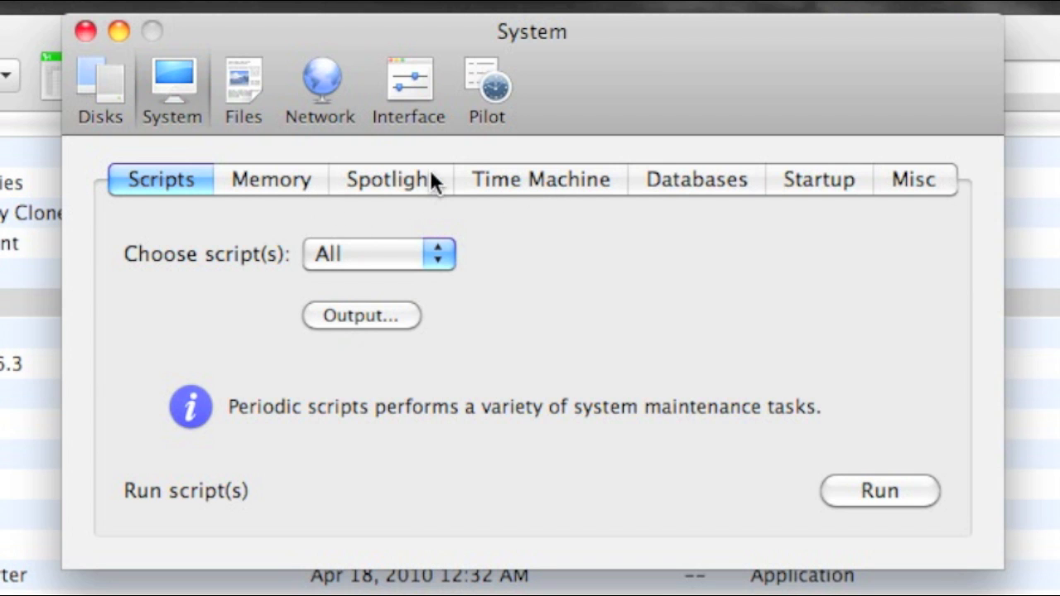
click(390, 180)
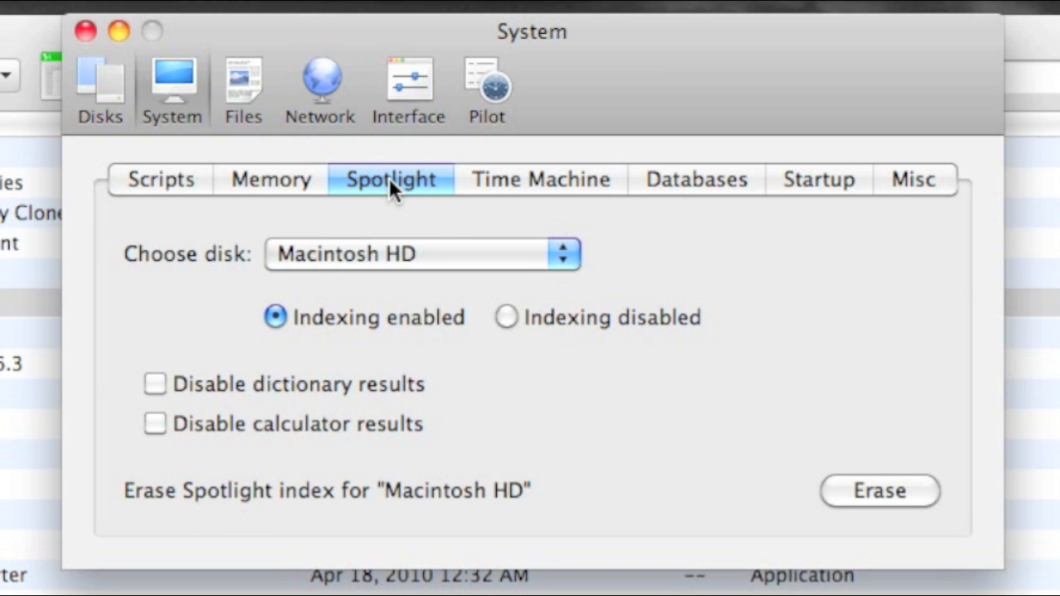
mouse_move(681, 192)
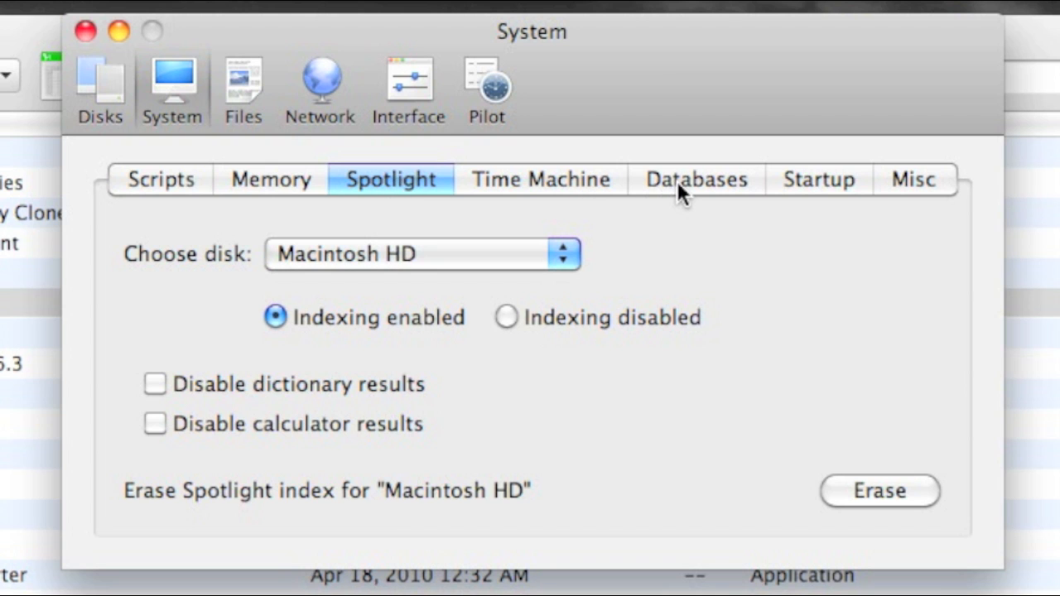
click(695, 179)
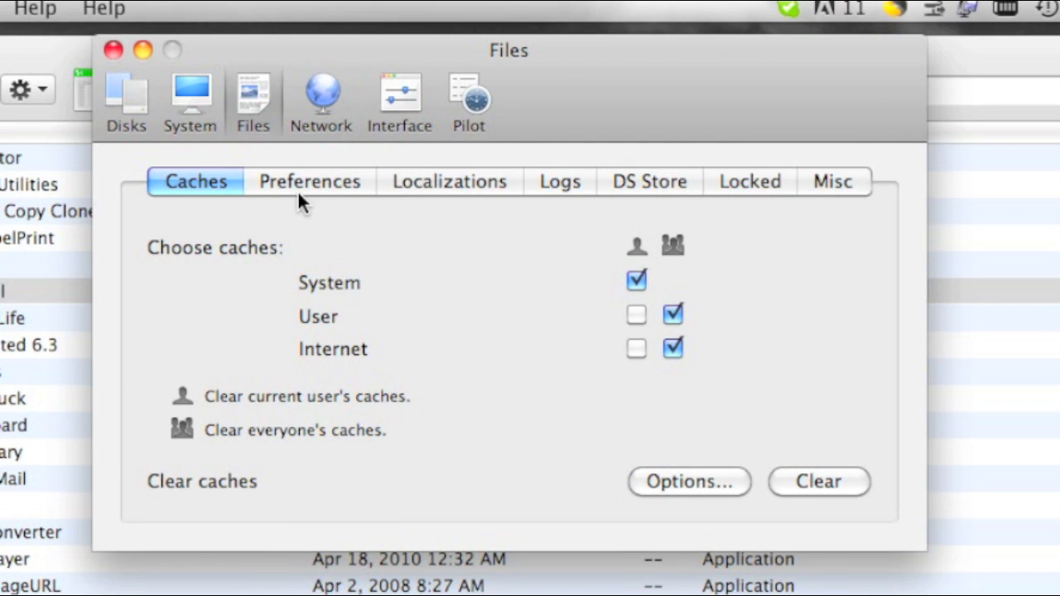
click(309, 182)
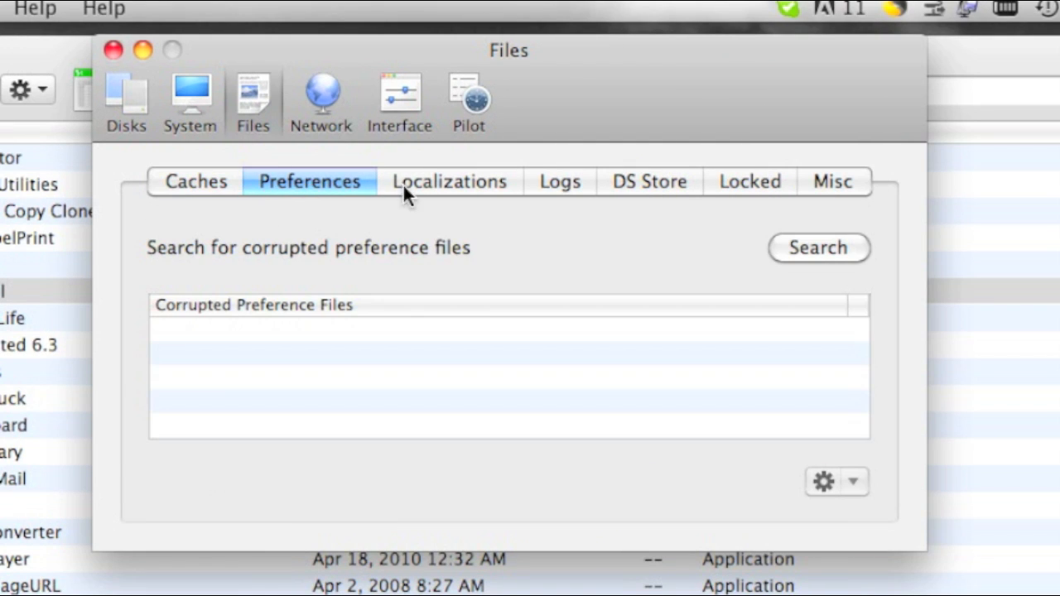
click(560, 181)
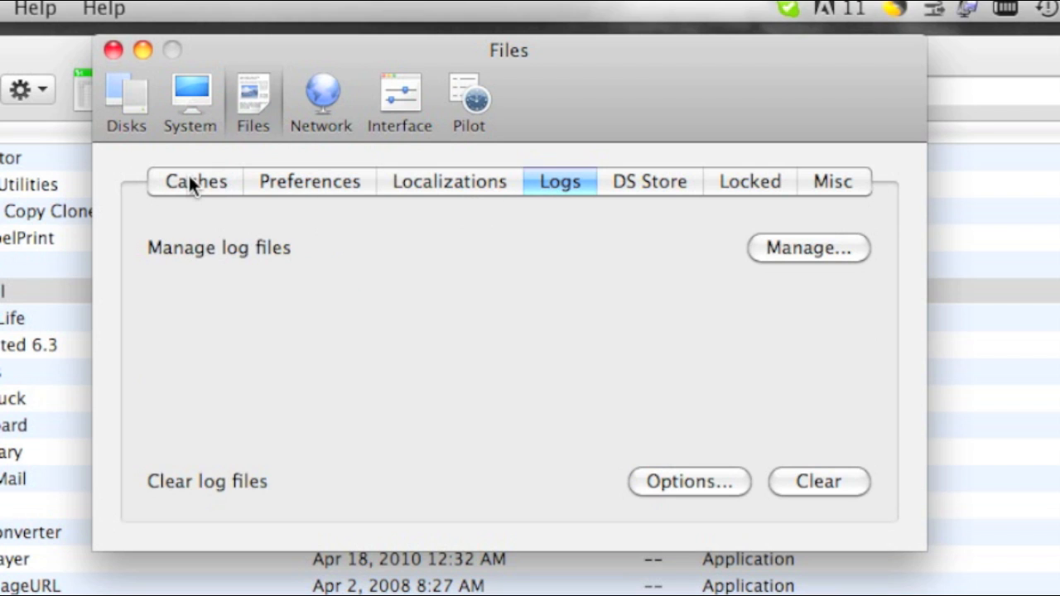
click(195, 181)
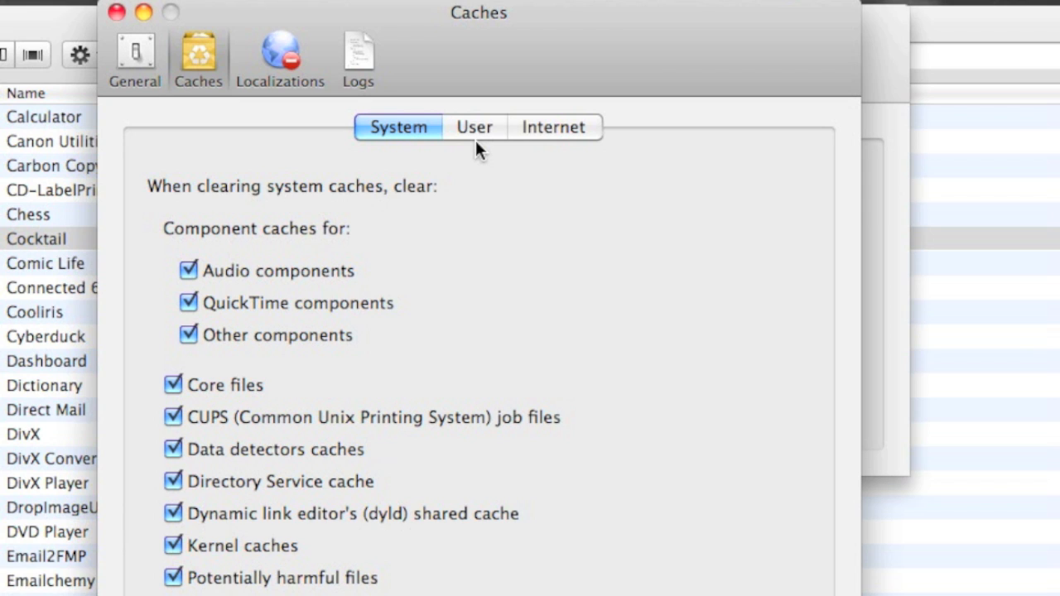
mouse_move(230, 285)
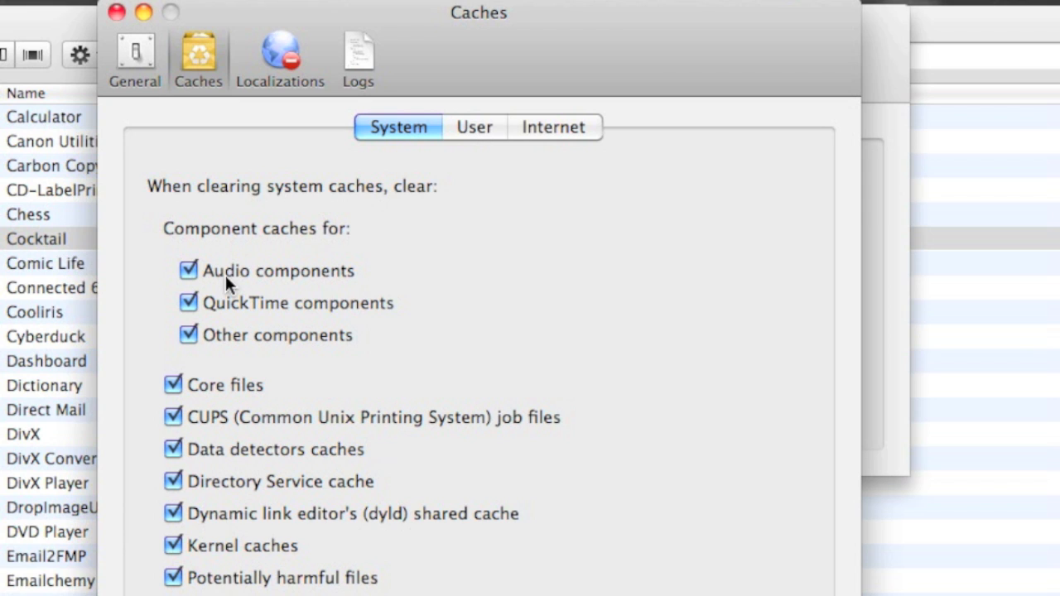
mouse_move(255, 209)
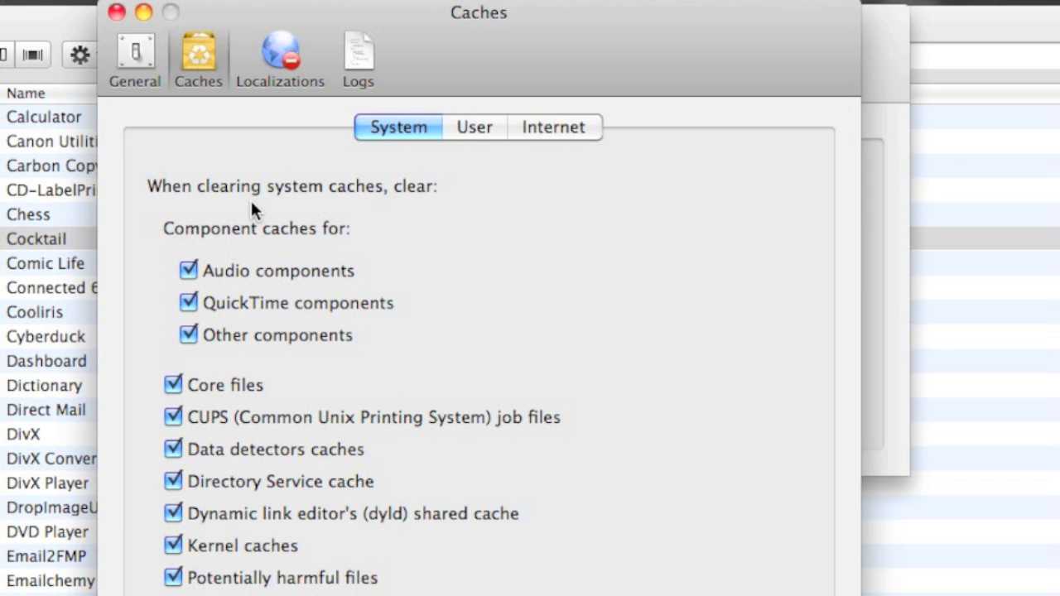
mouse_move(253, 442)
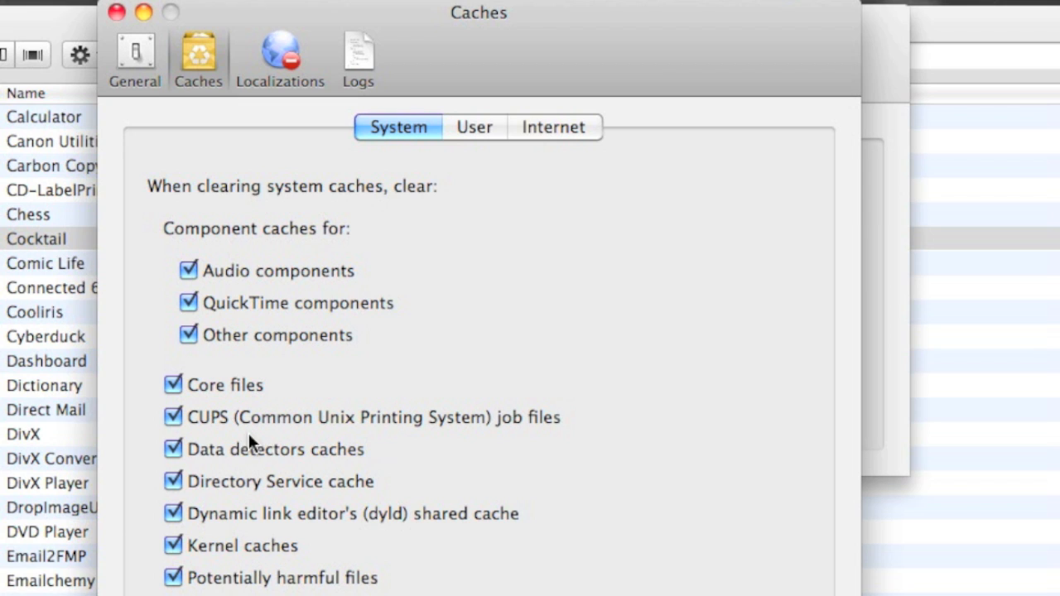
mouse_move(331, 572)
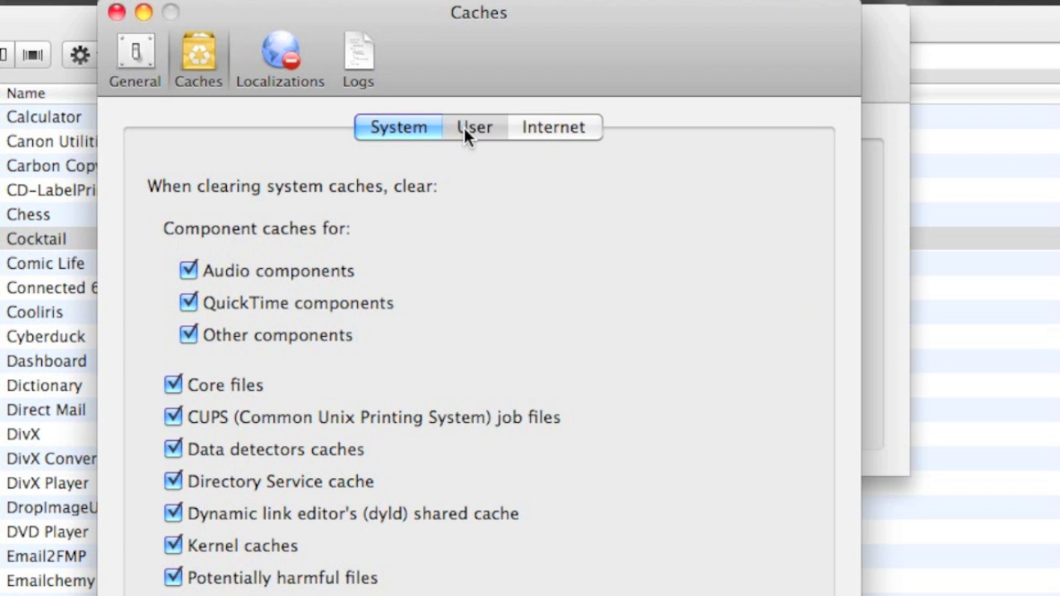
Review User and Internet cache lists, ending on Adobe, Microsoft and Quark font caches
click(474, 127)
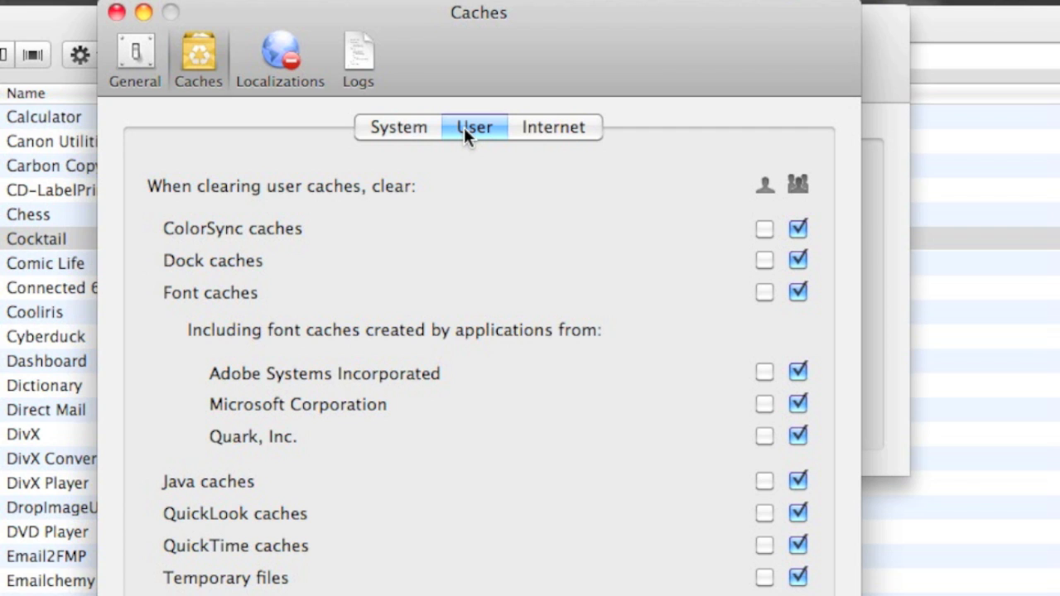
mouse_move(236, 241)
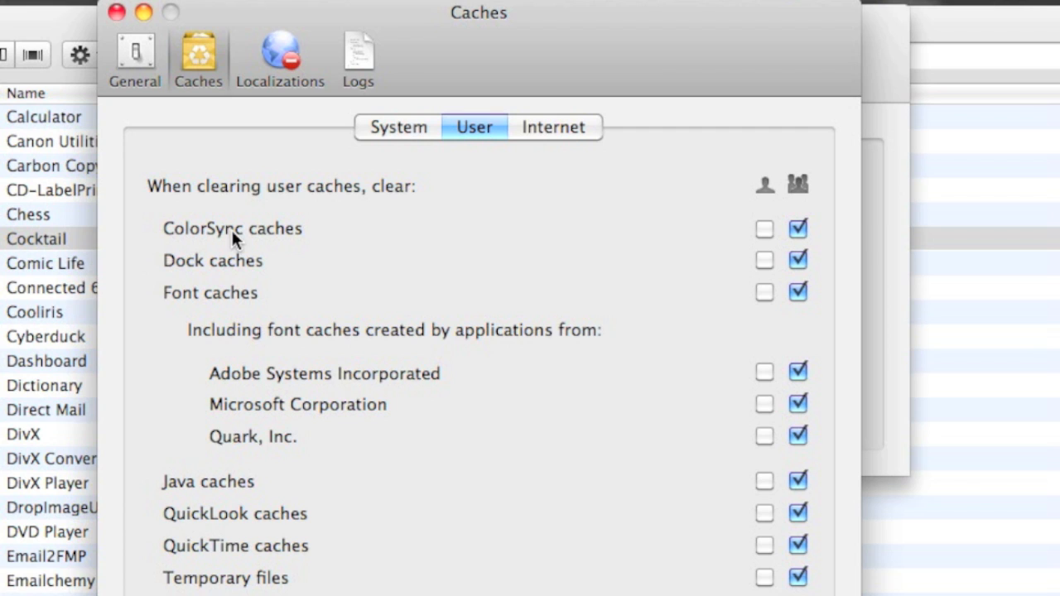
mouse_move(253, 414)
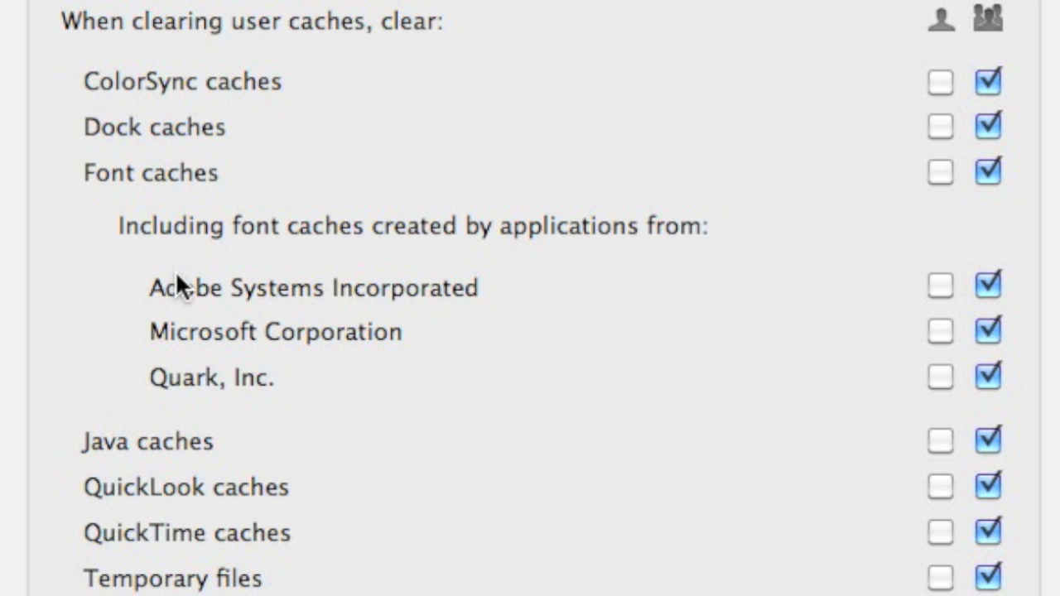
mouse_move(388, 292)
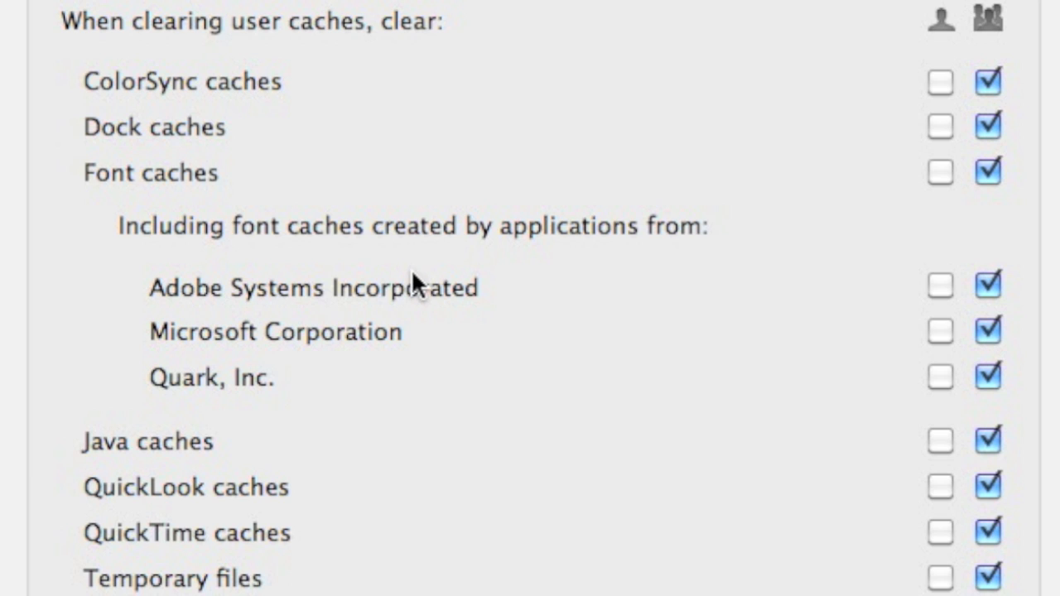
mouse_move(201, 381)
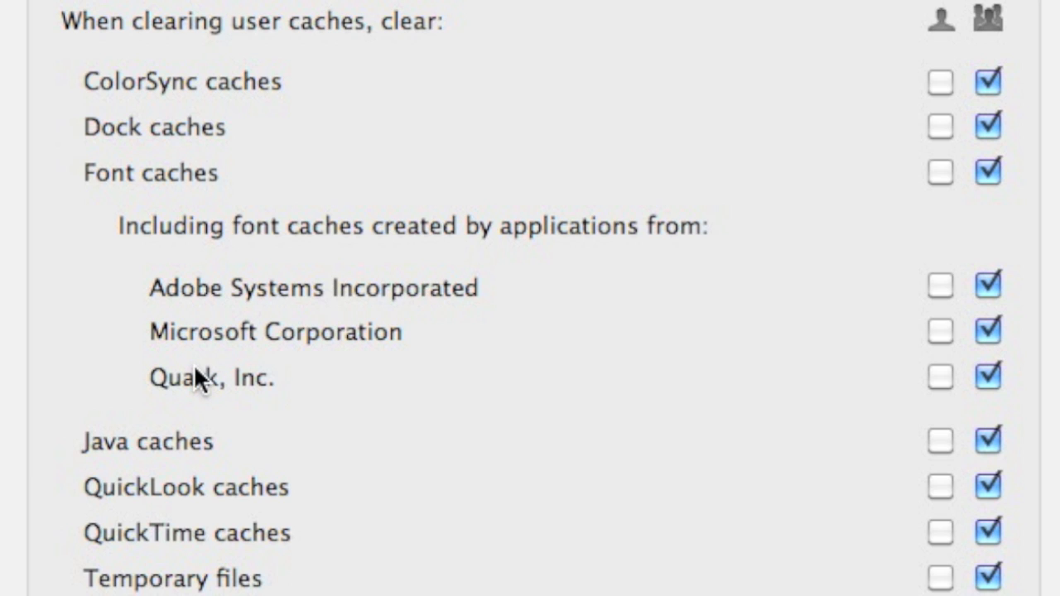
mouse_move(204, 342)
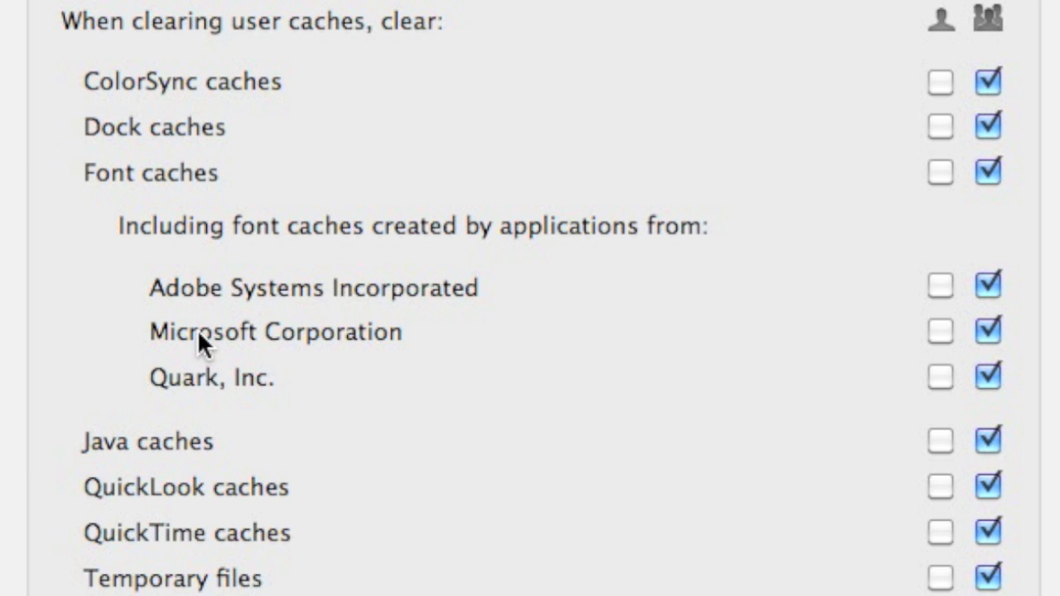
mouse_move(1047, 322)
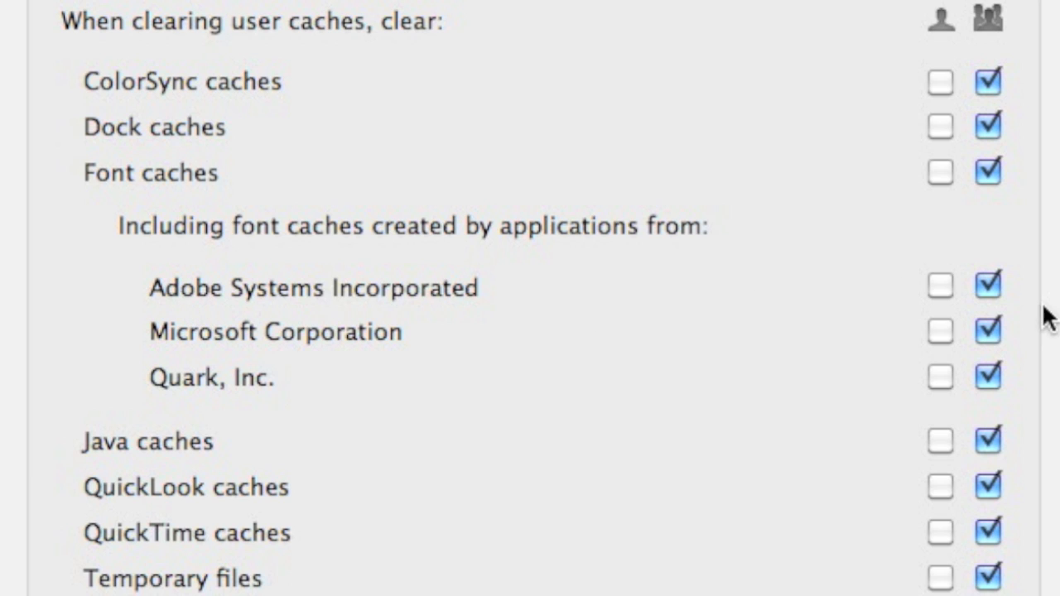
click(988, 285)
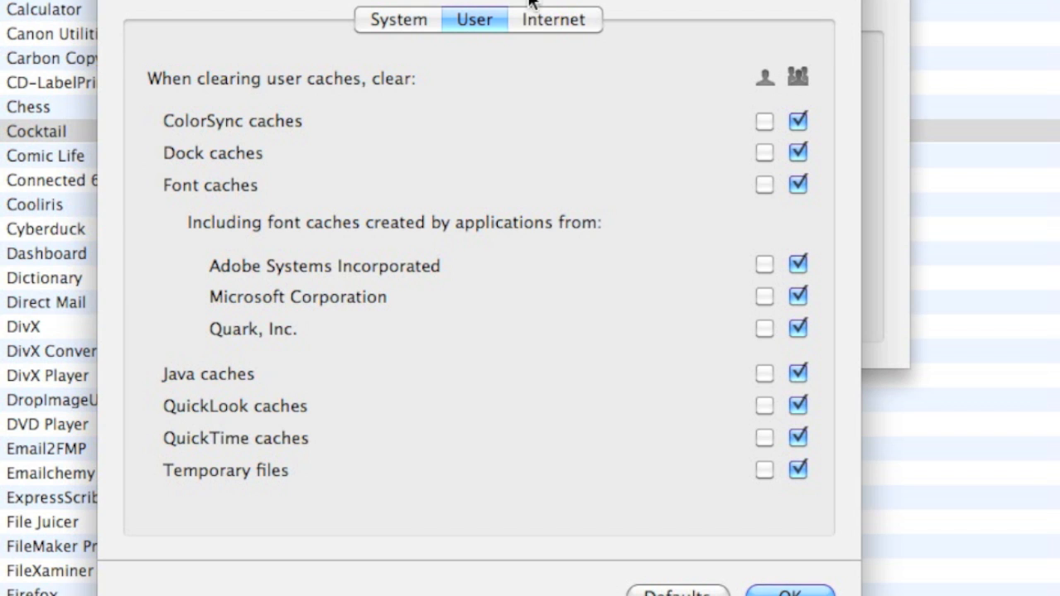
click(552, 19)
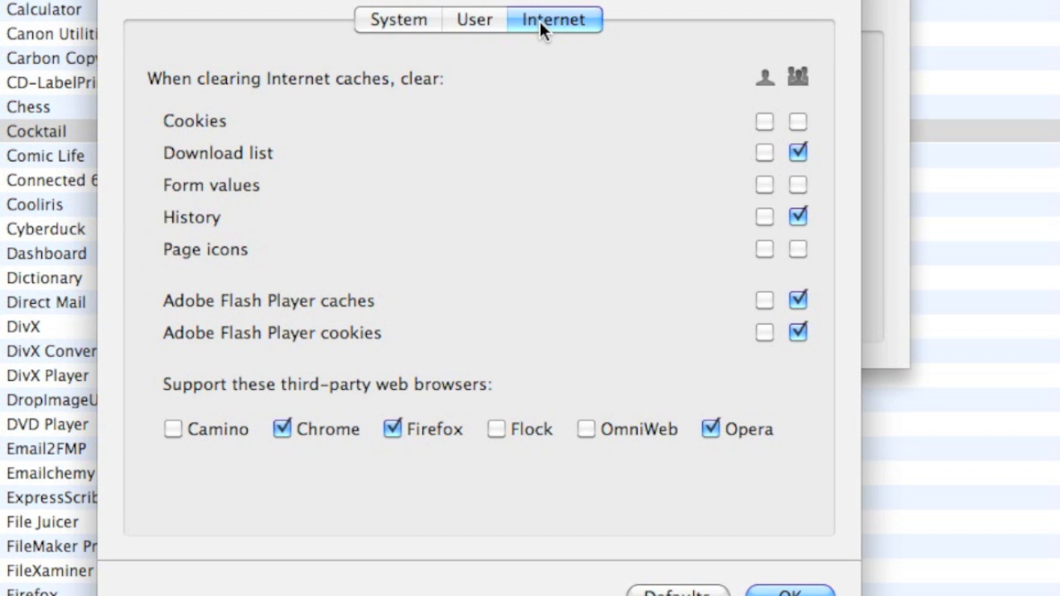
mouse_move(740, 152)
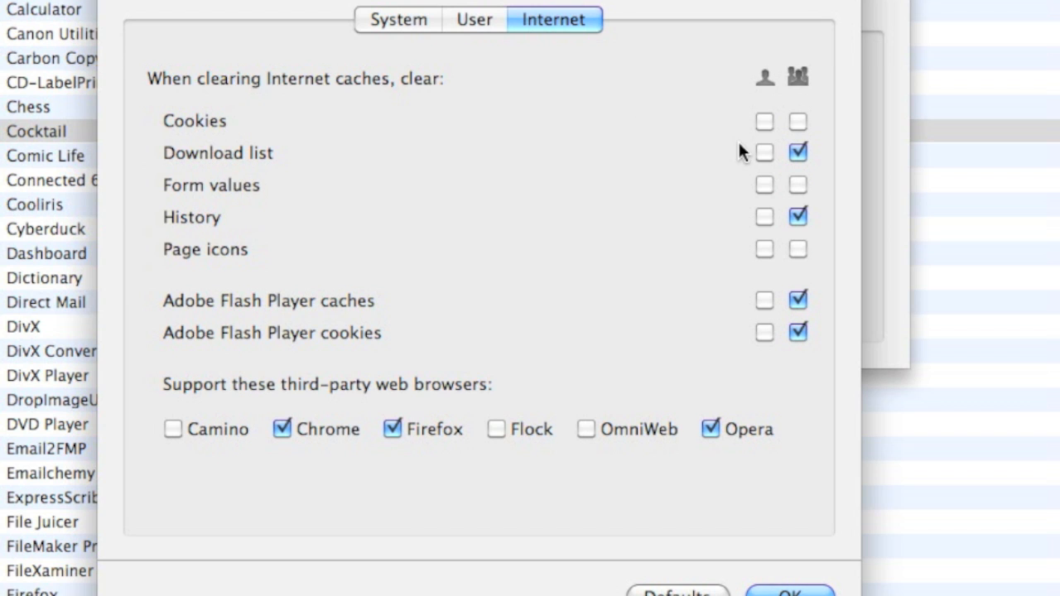
mouse_move(740, 158)
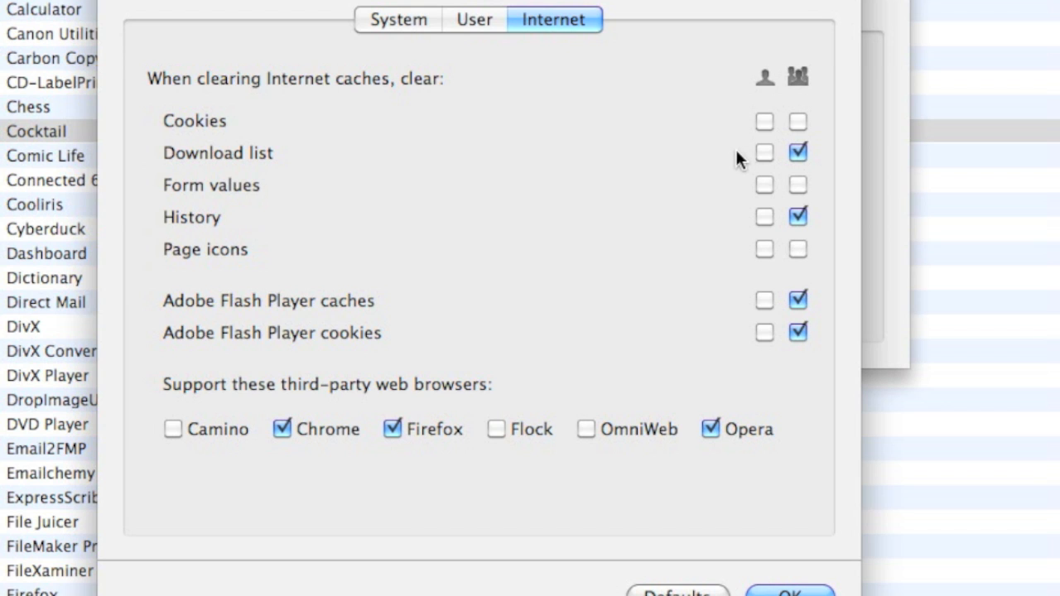
mouse_move(479, 29)
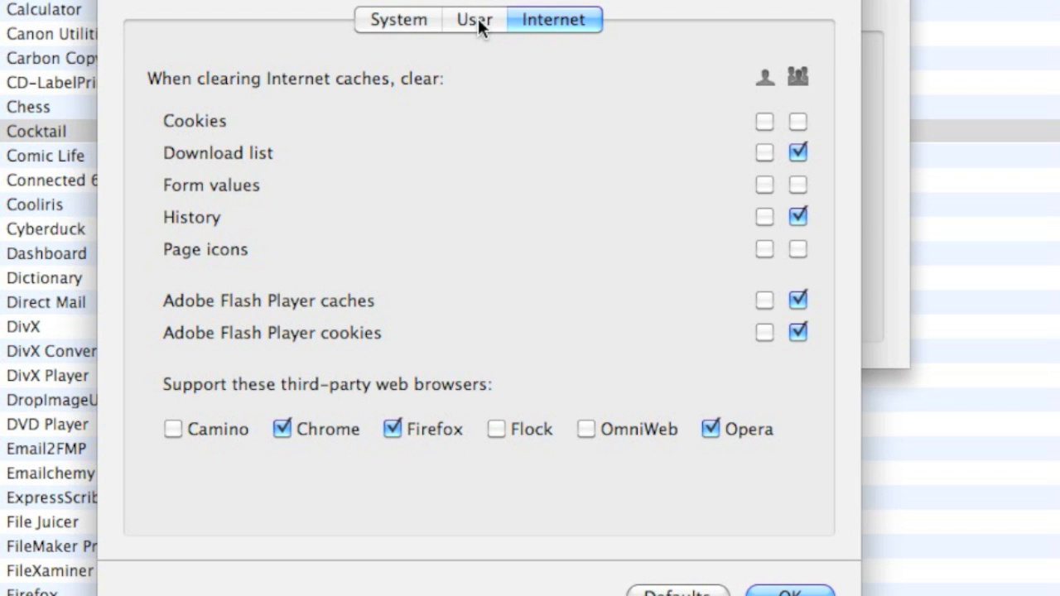
click(474, 19)
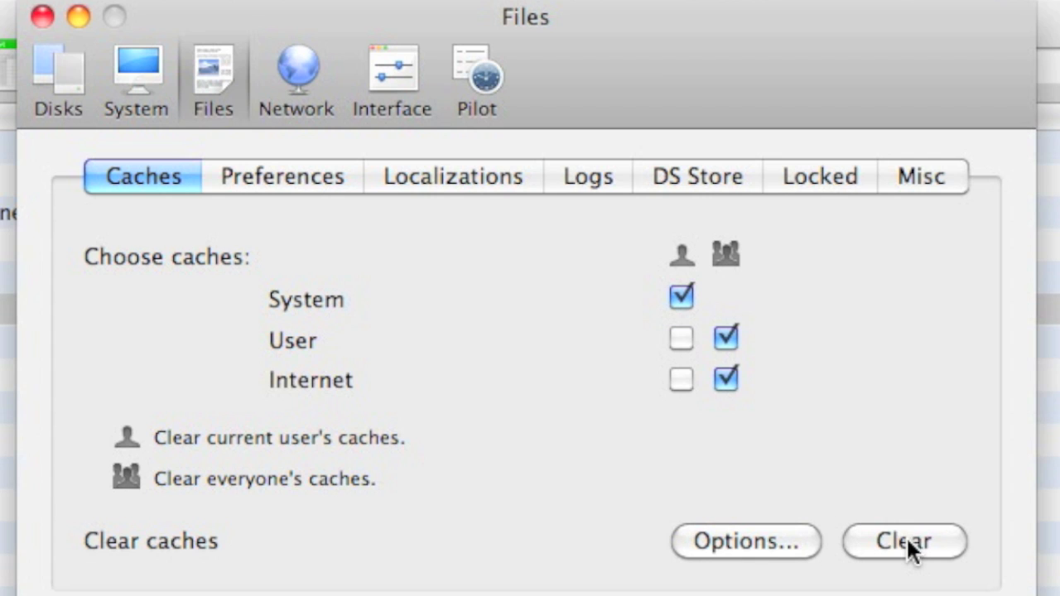
Clear the selected System, User and Internet caches
click(904, 542)
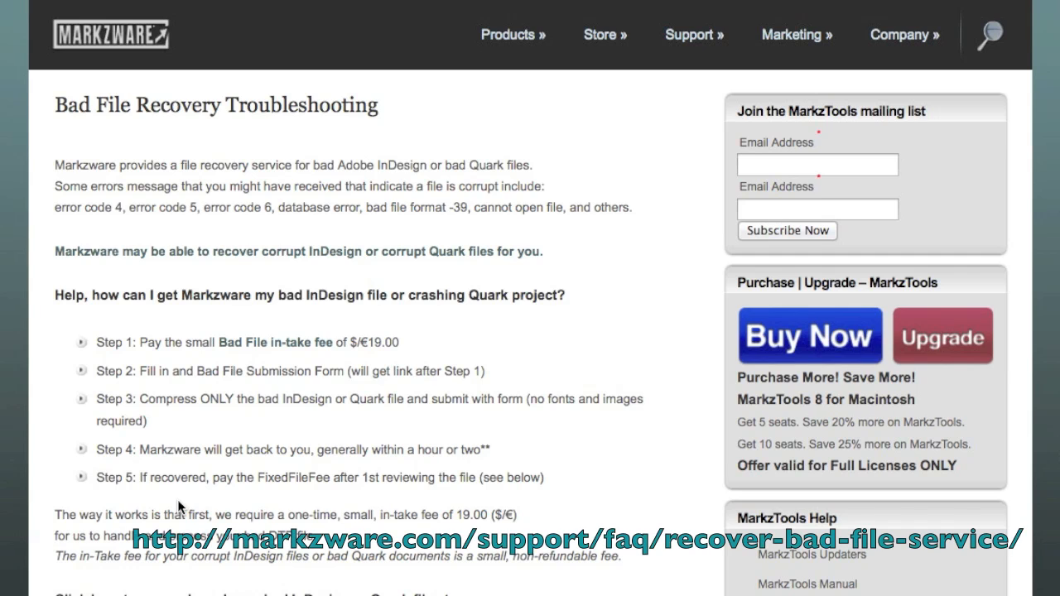
mouse_move(187, 529)
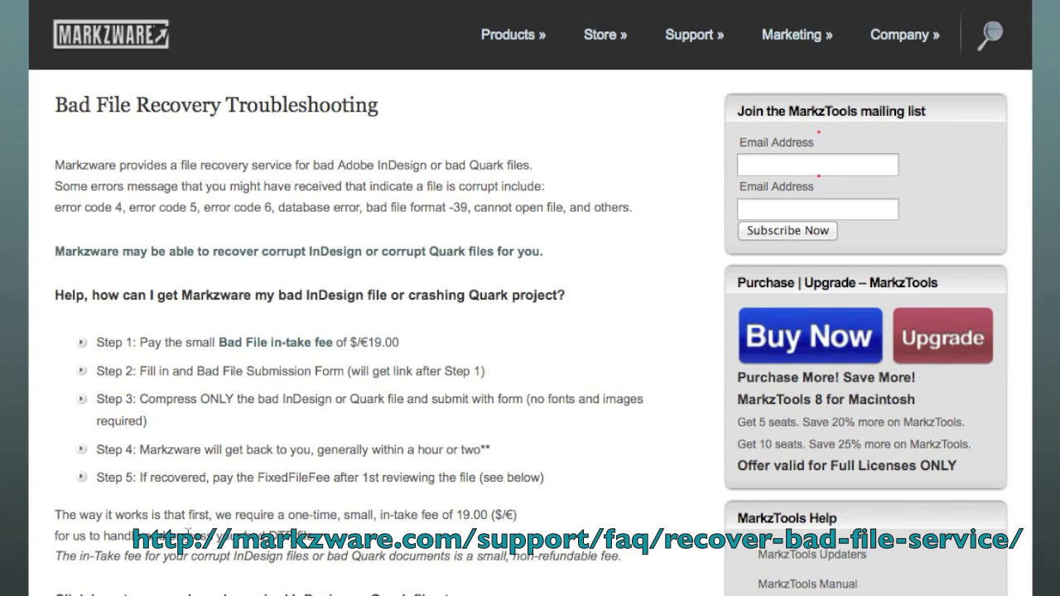
mouse_move(300, 324)
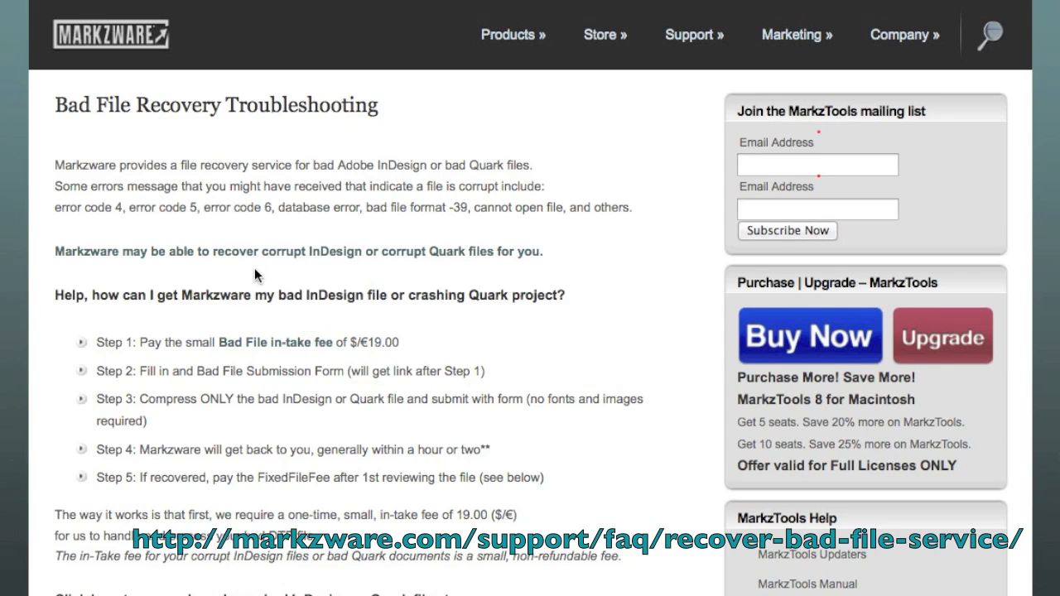
mouse_move(253, 243)
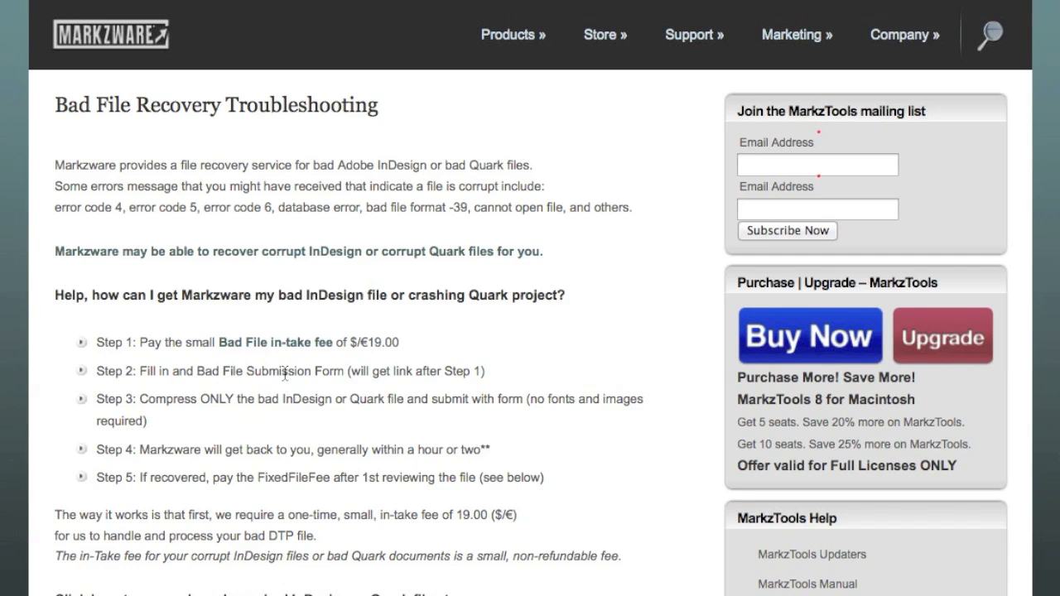
Read through Markzware's five bad-file recovery steps and the $/€19 in-take fee
scroll(down, 3)
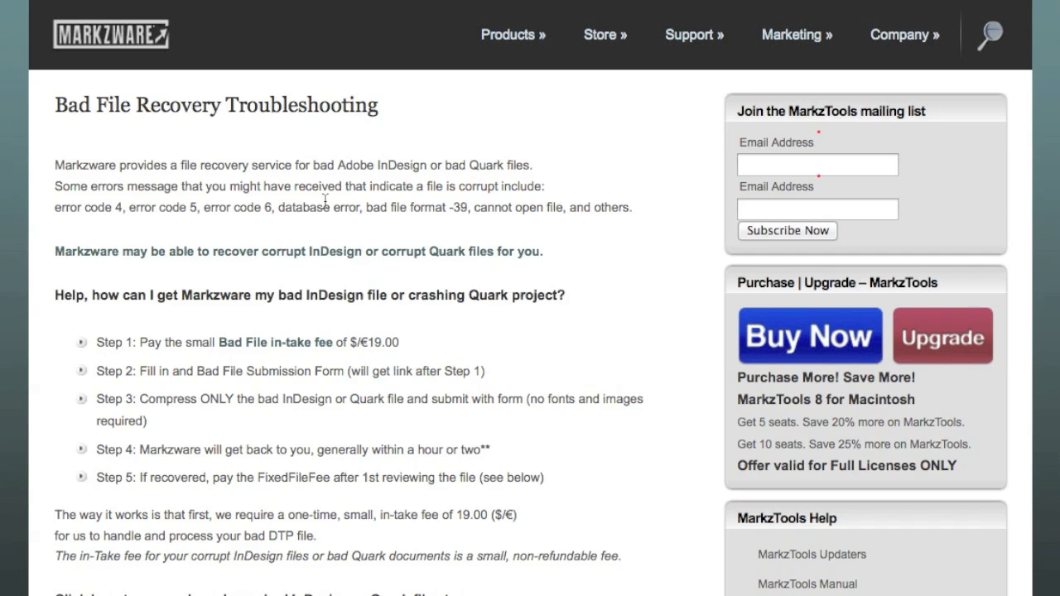
mouse_move(339, 198)
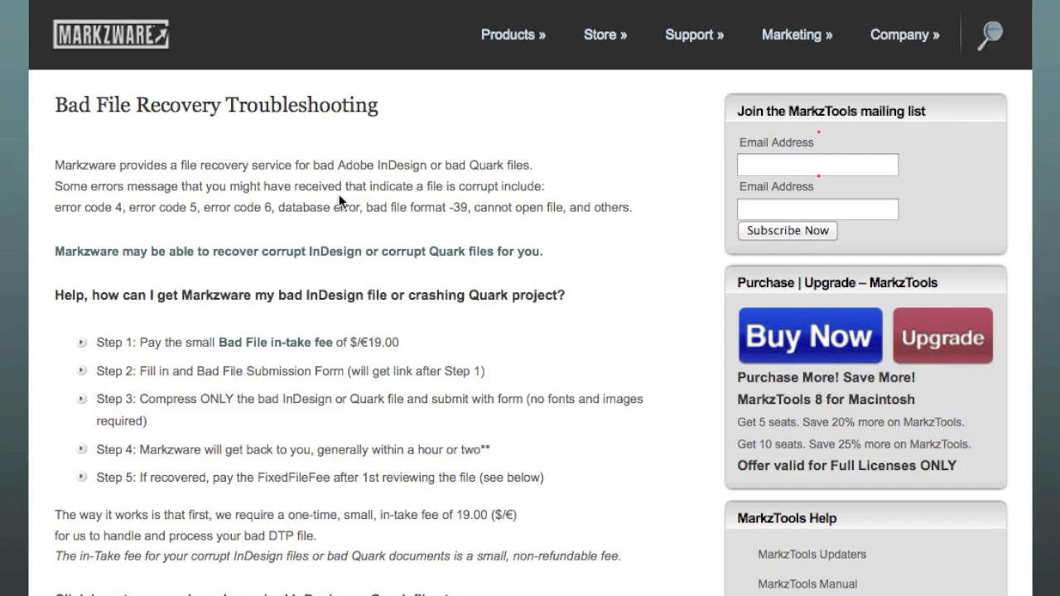